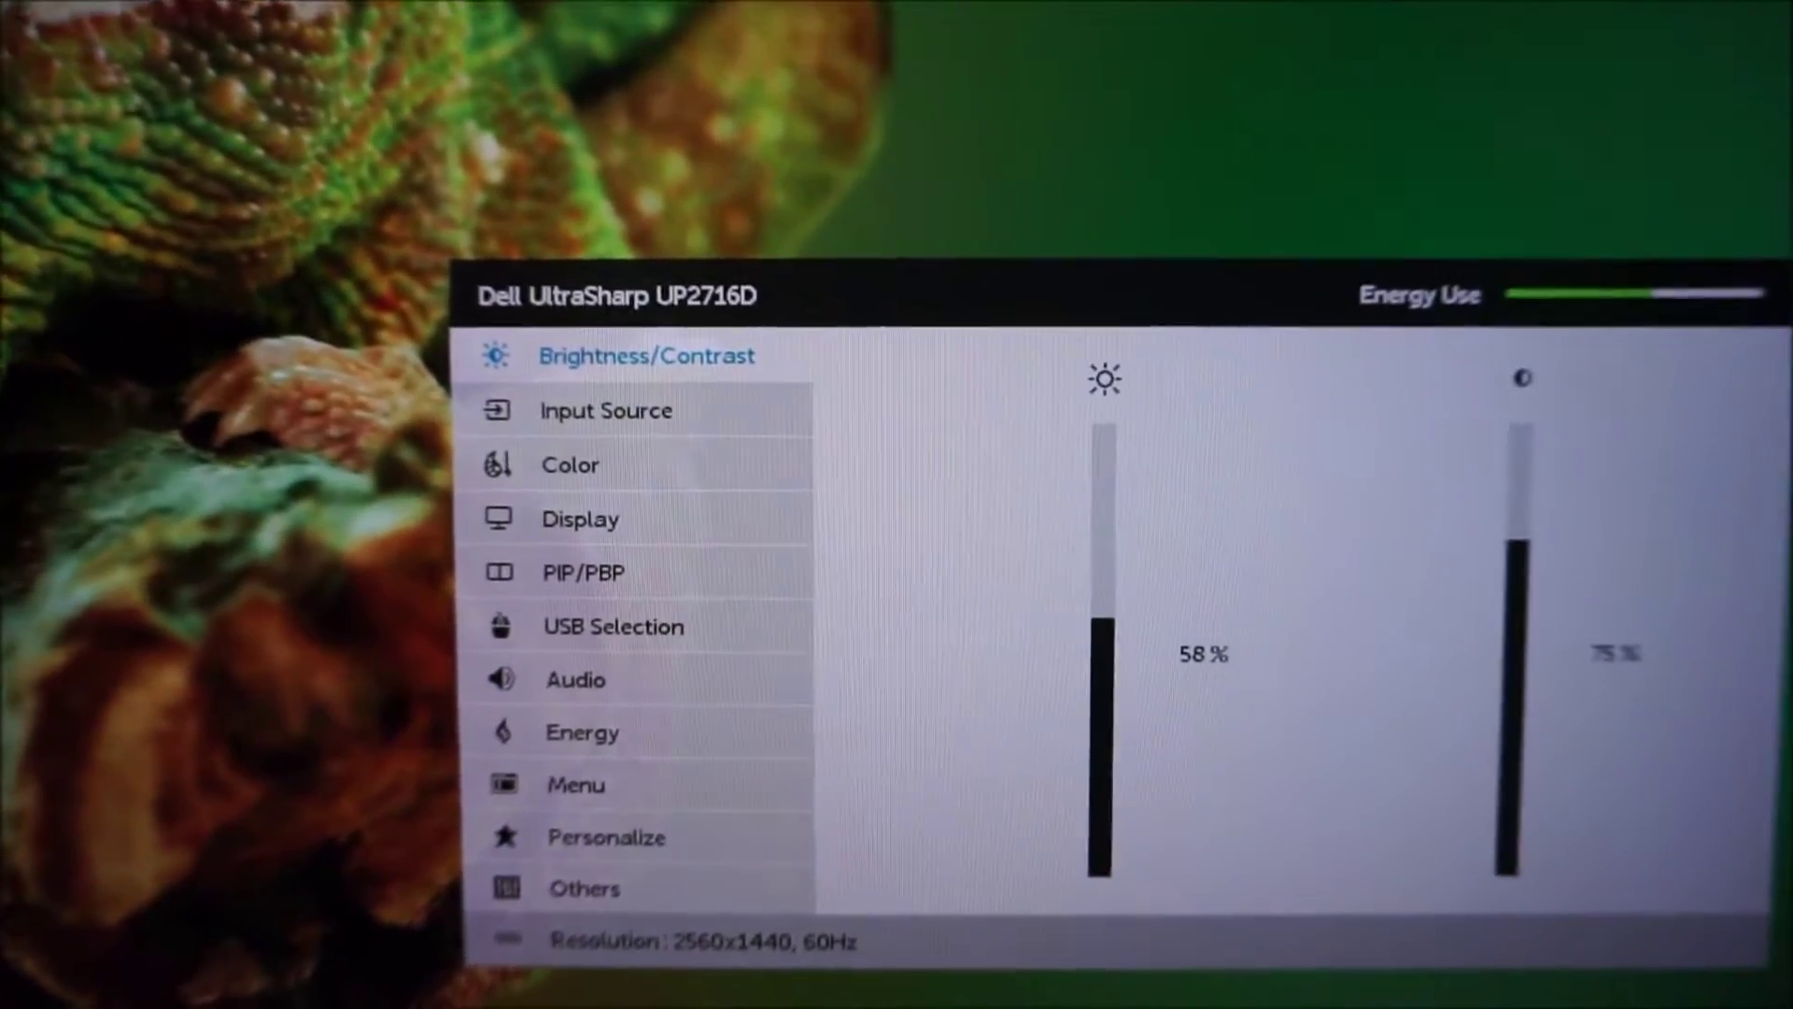
Review Input Source, then the Color page with Preset Modes, Input Color Format and Gamma.
left_click(606, 411)
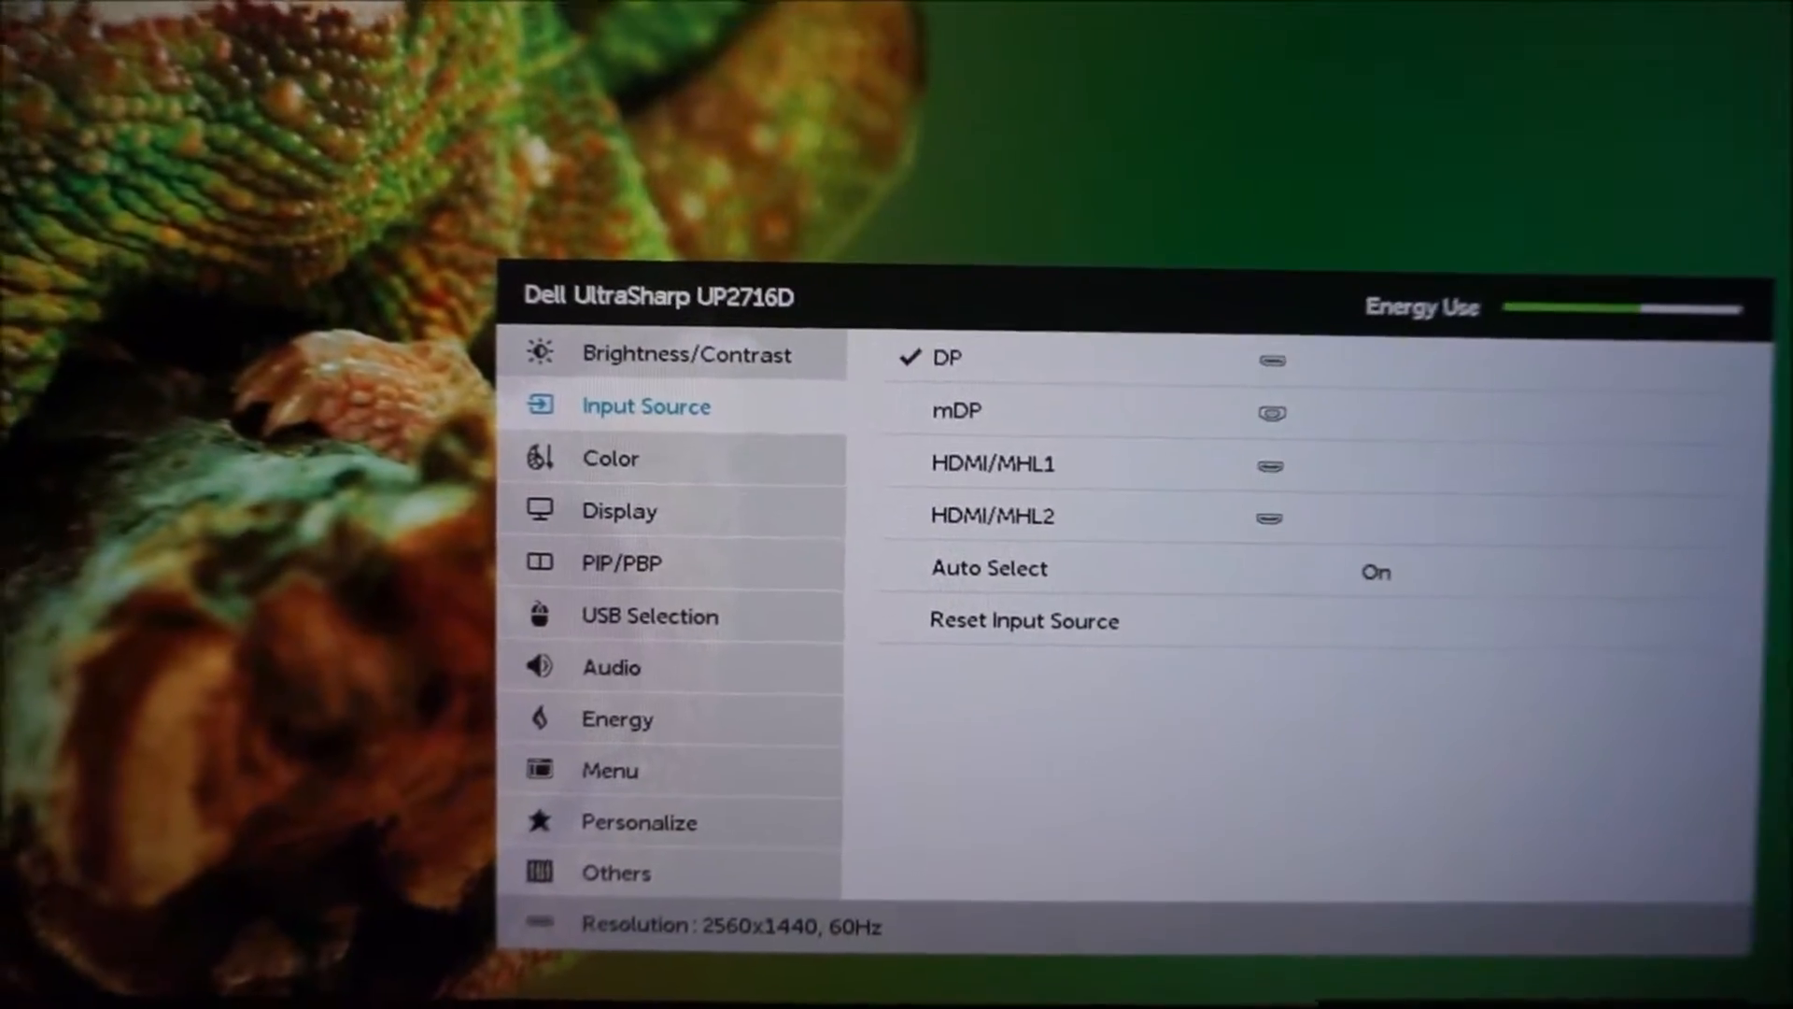
left_click(610, 458)
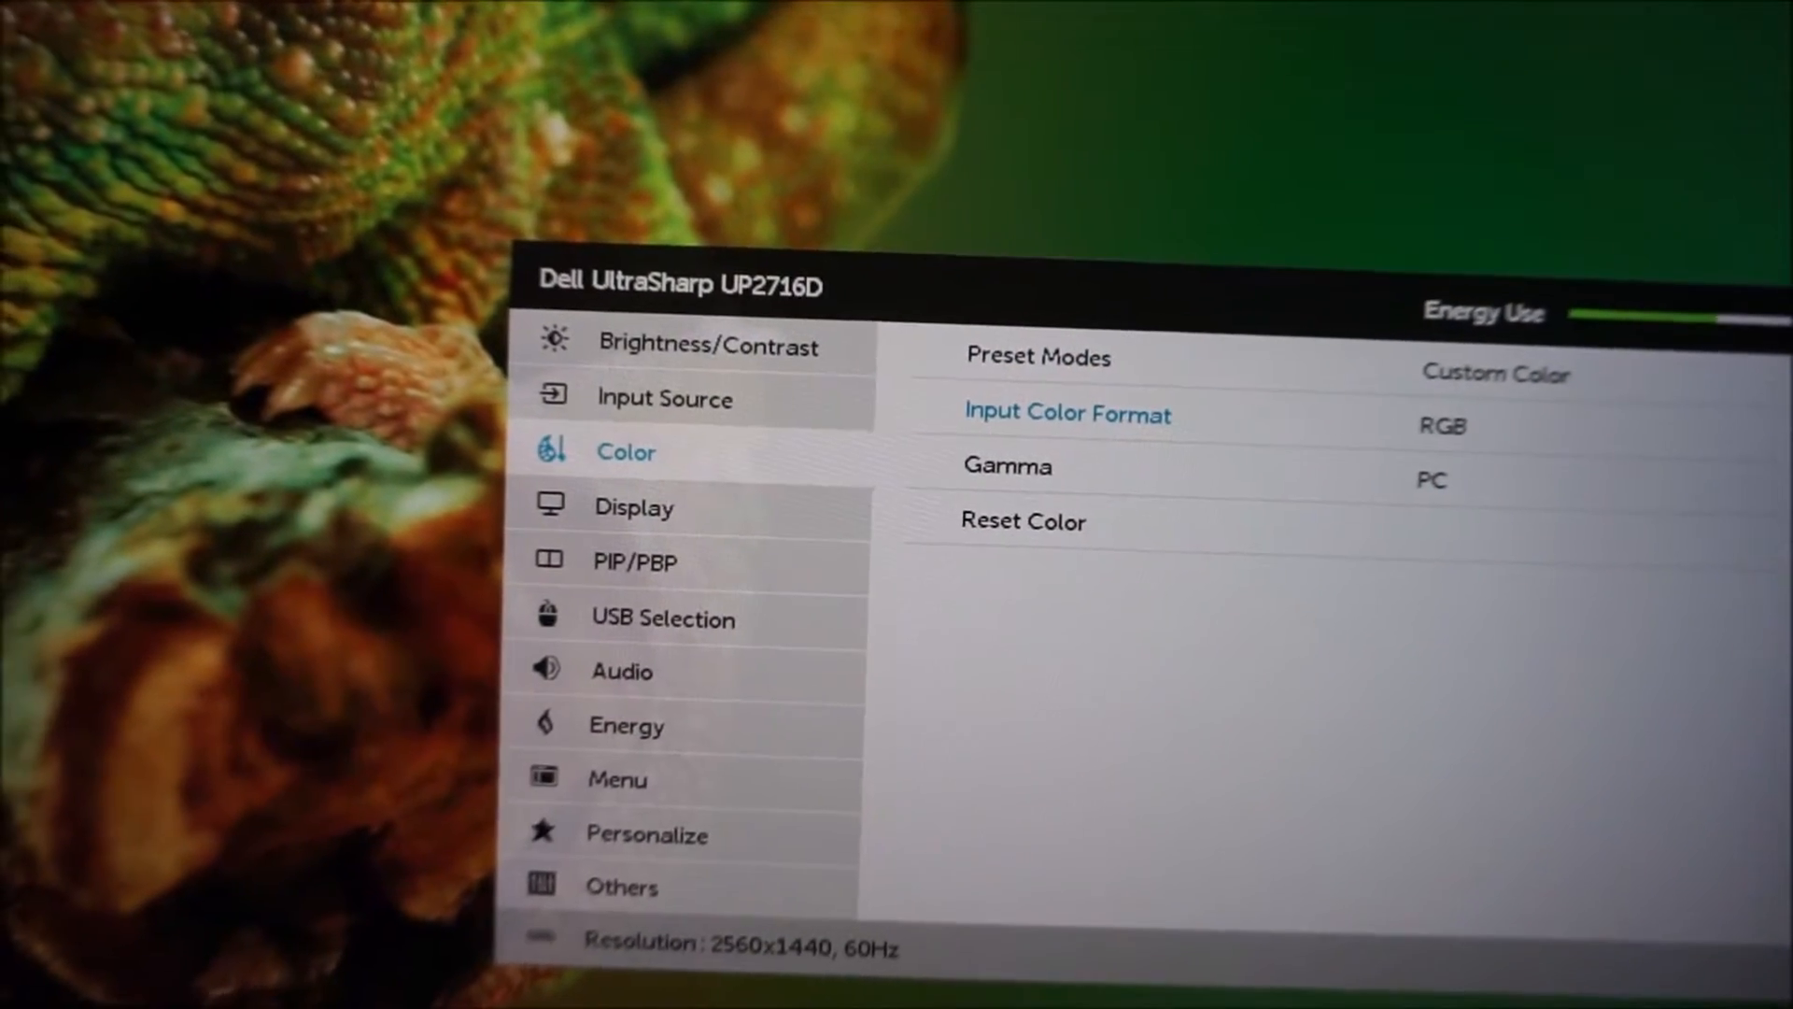
left_click(1067, 413)
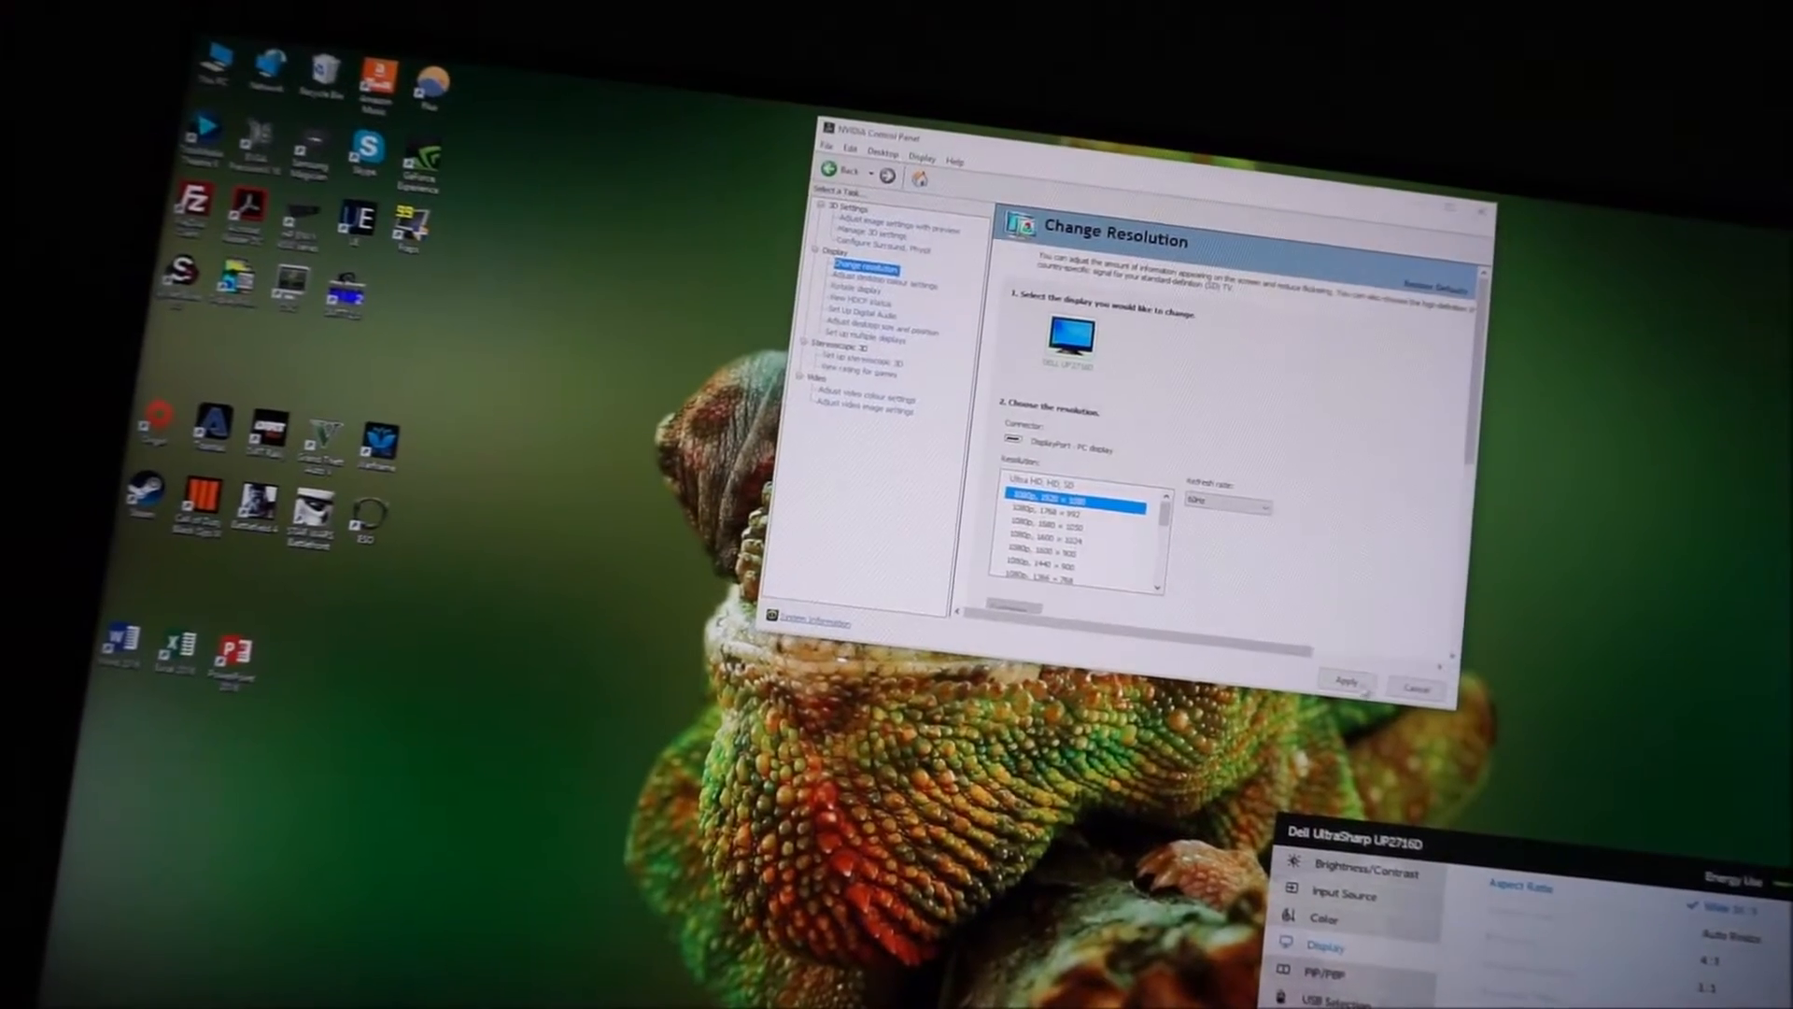
Apply the 1080p 1920×1080 resolution and confirm keeping it in the Apply Changes dialog.
left_click(1347, 680)
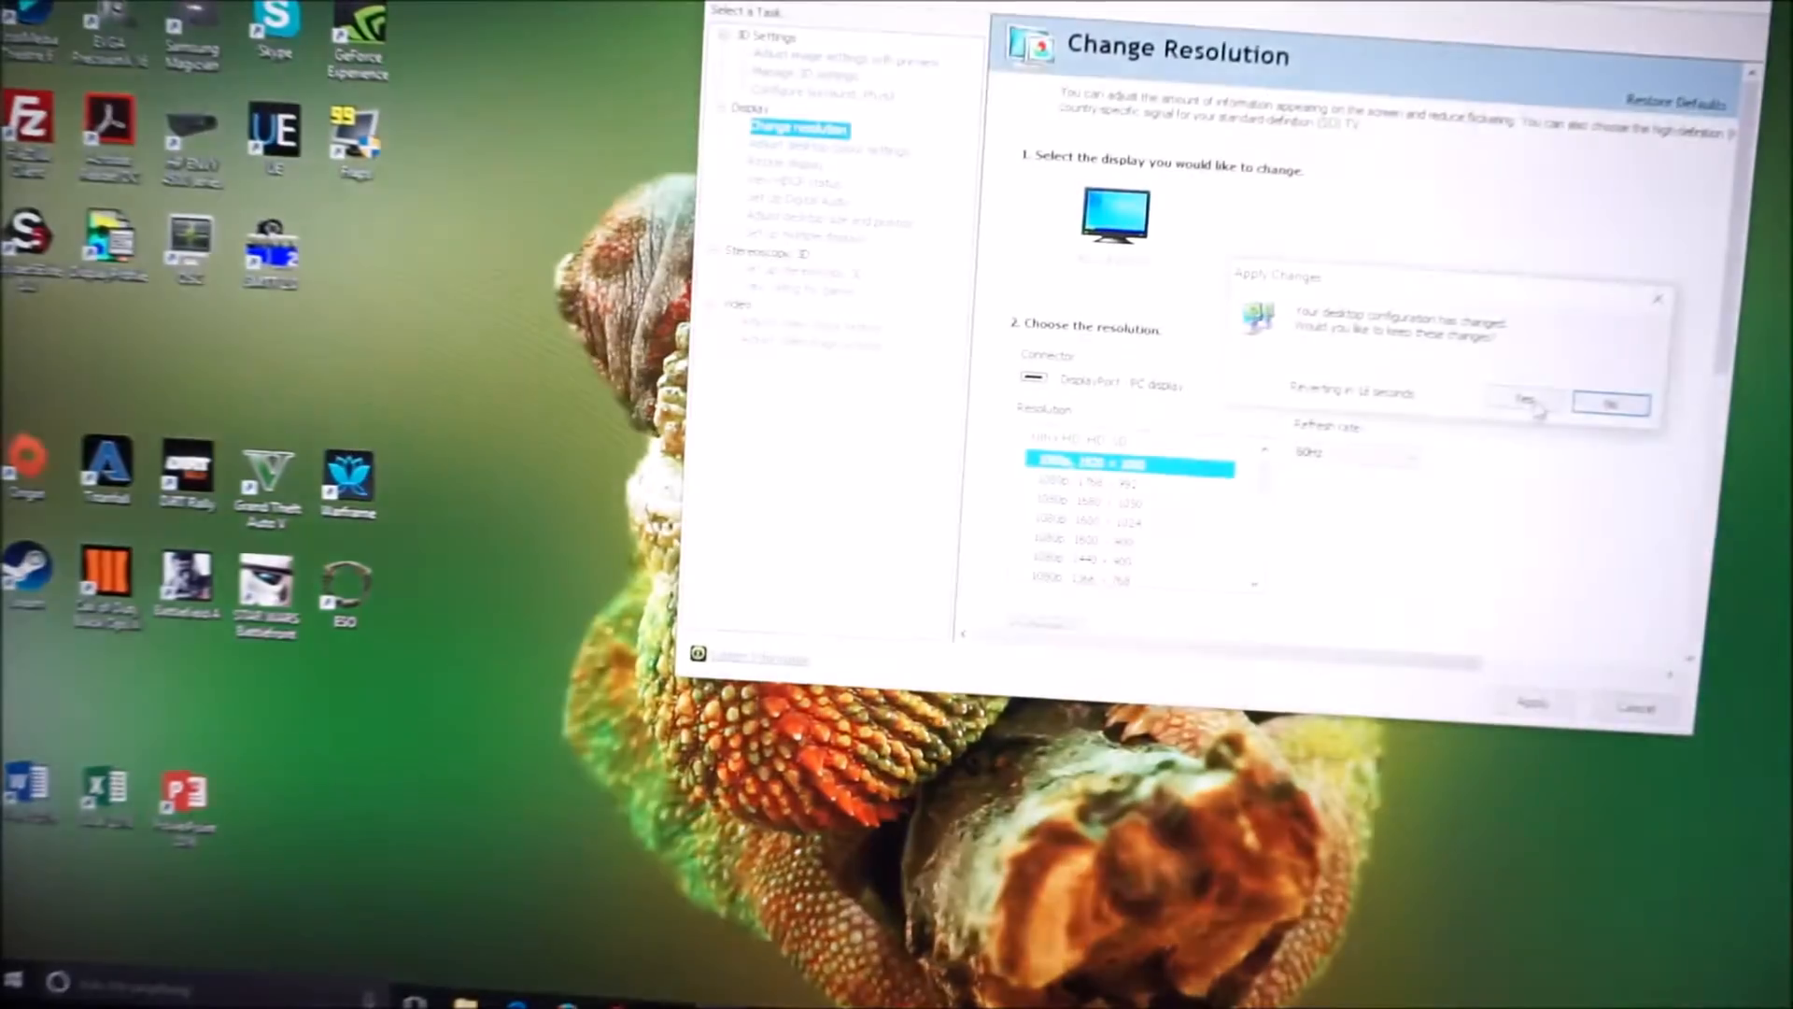
left_click(1612, 403)
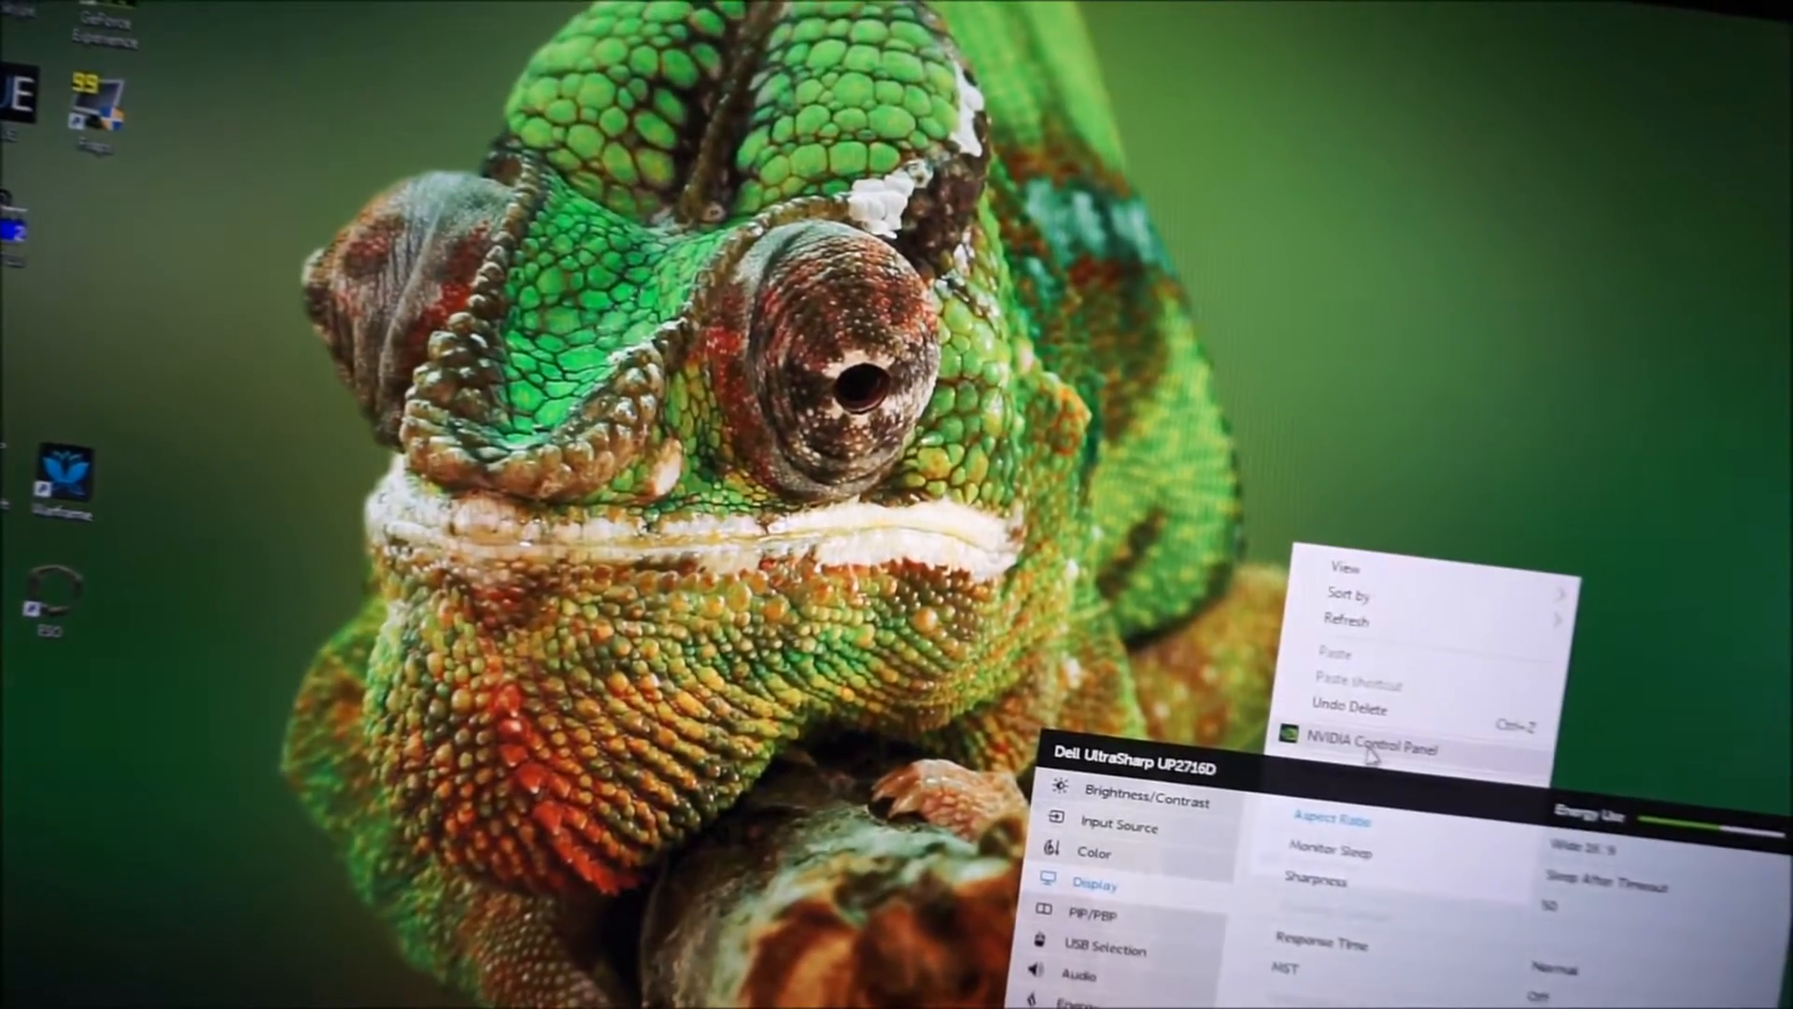
Launch NVIDIA Control Panel from the desktop context menu.
left_click(1384, 749)
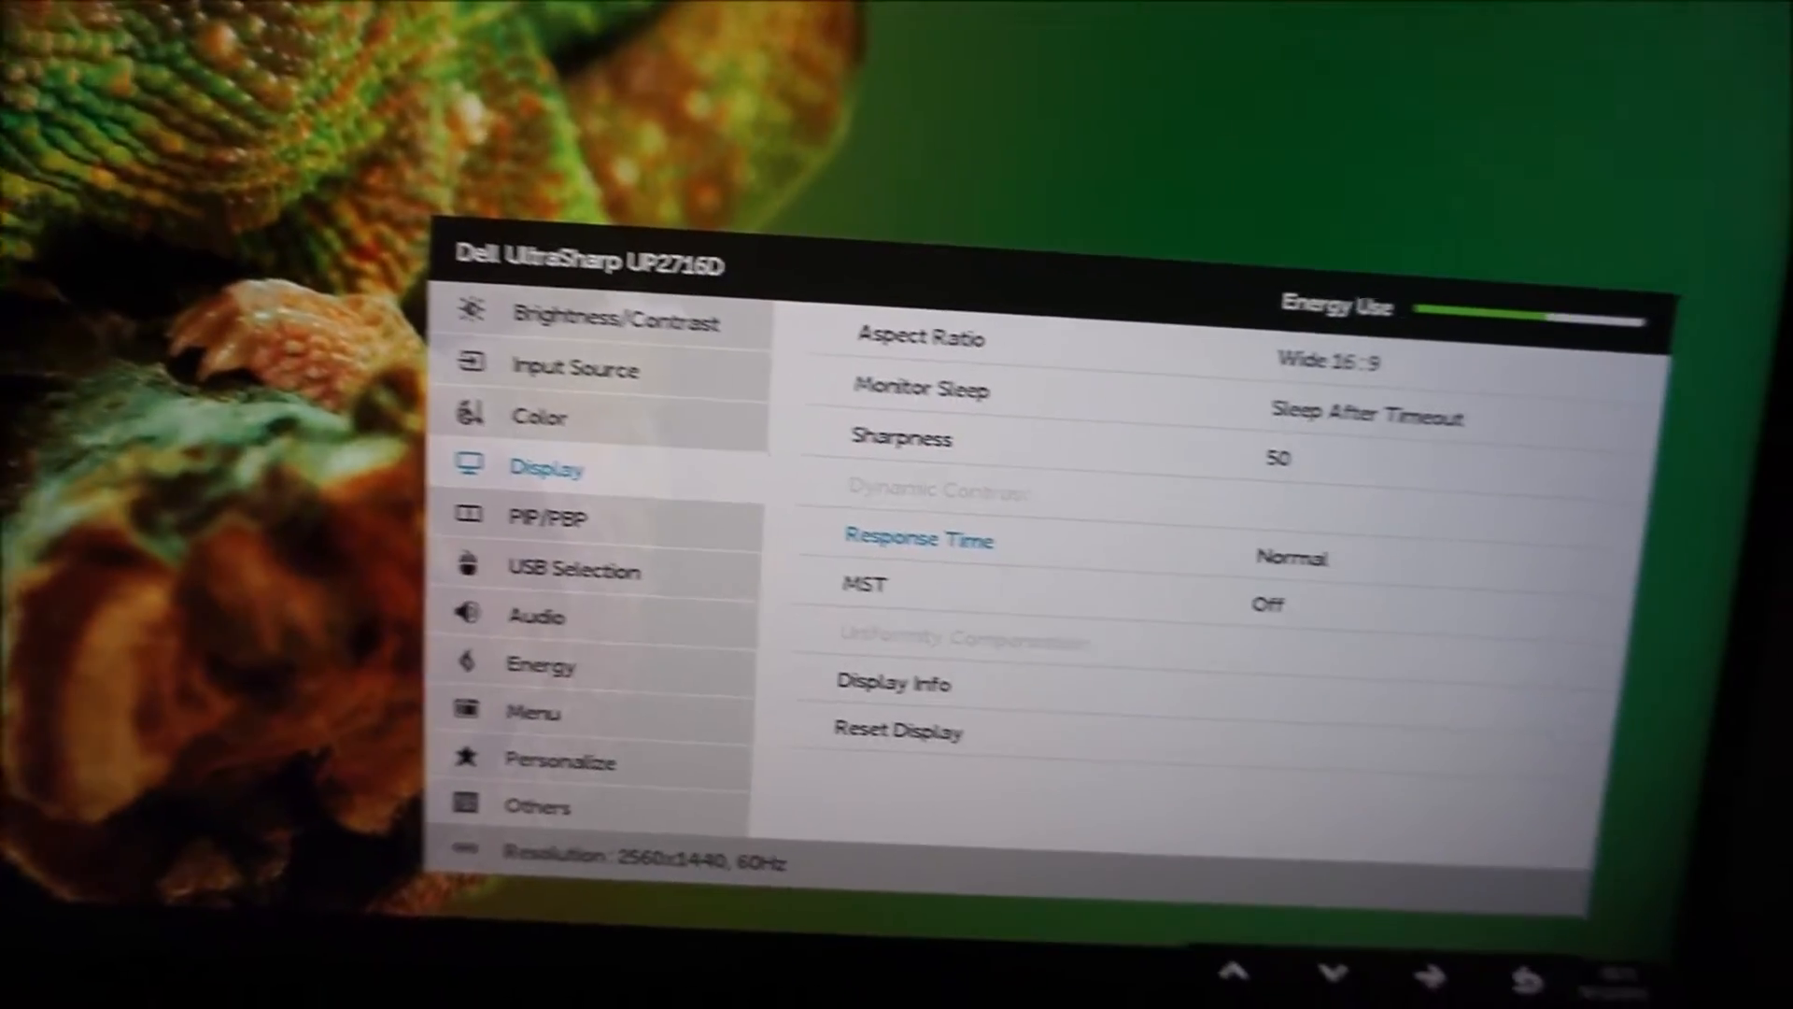
Inspect the Display page's response time setting alongside Wide 16:9 aspect ratio and sharpness 50.
left_click(919, 540)
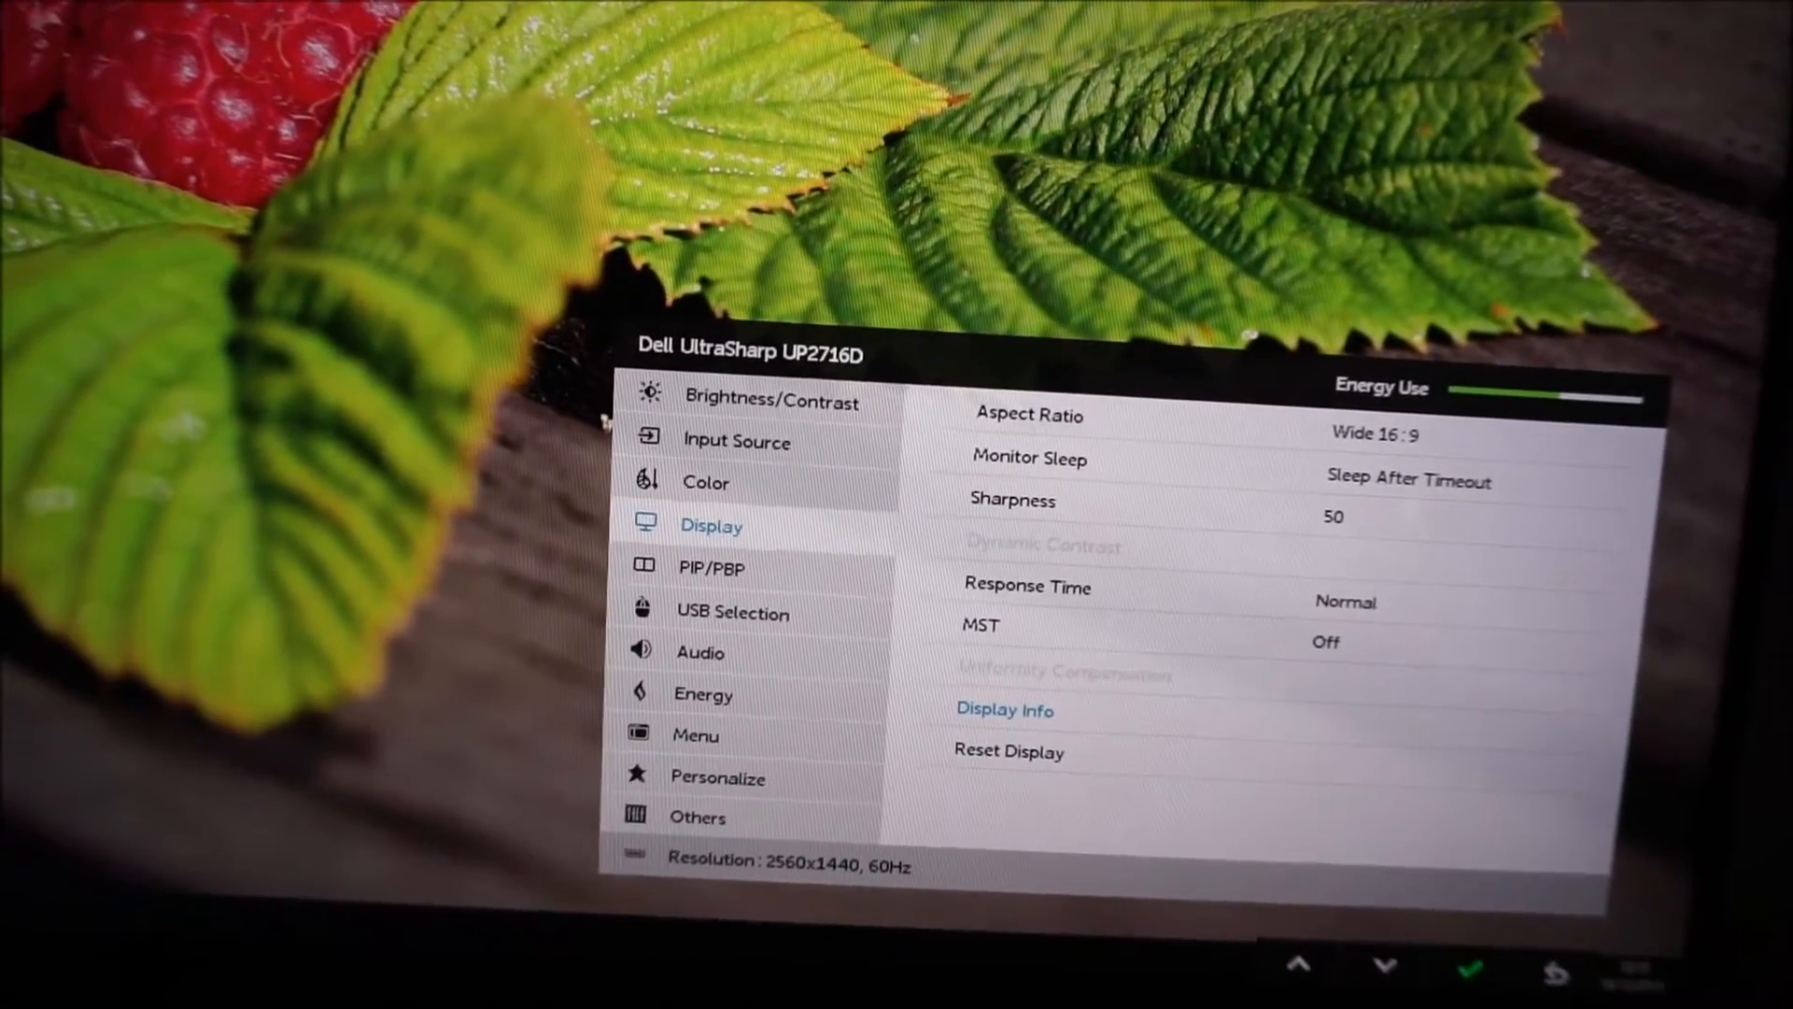
left_click(1005, 710)
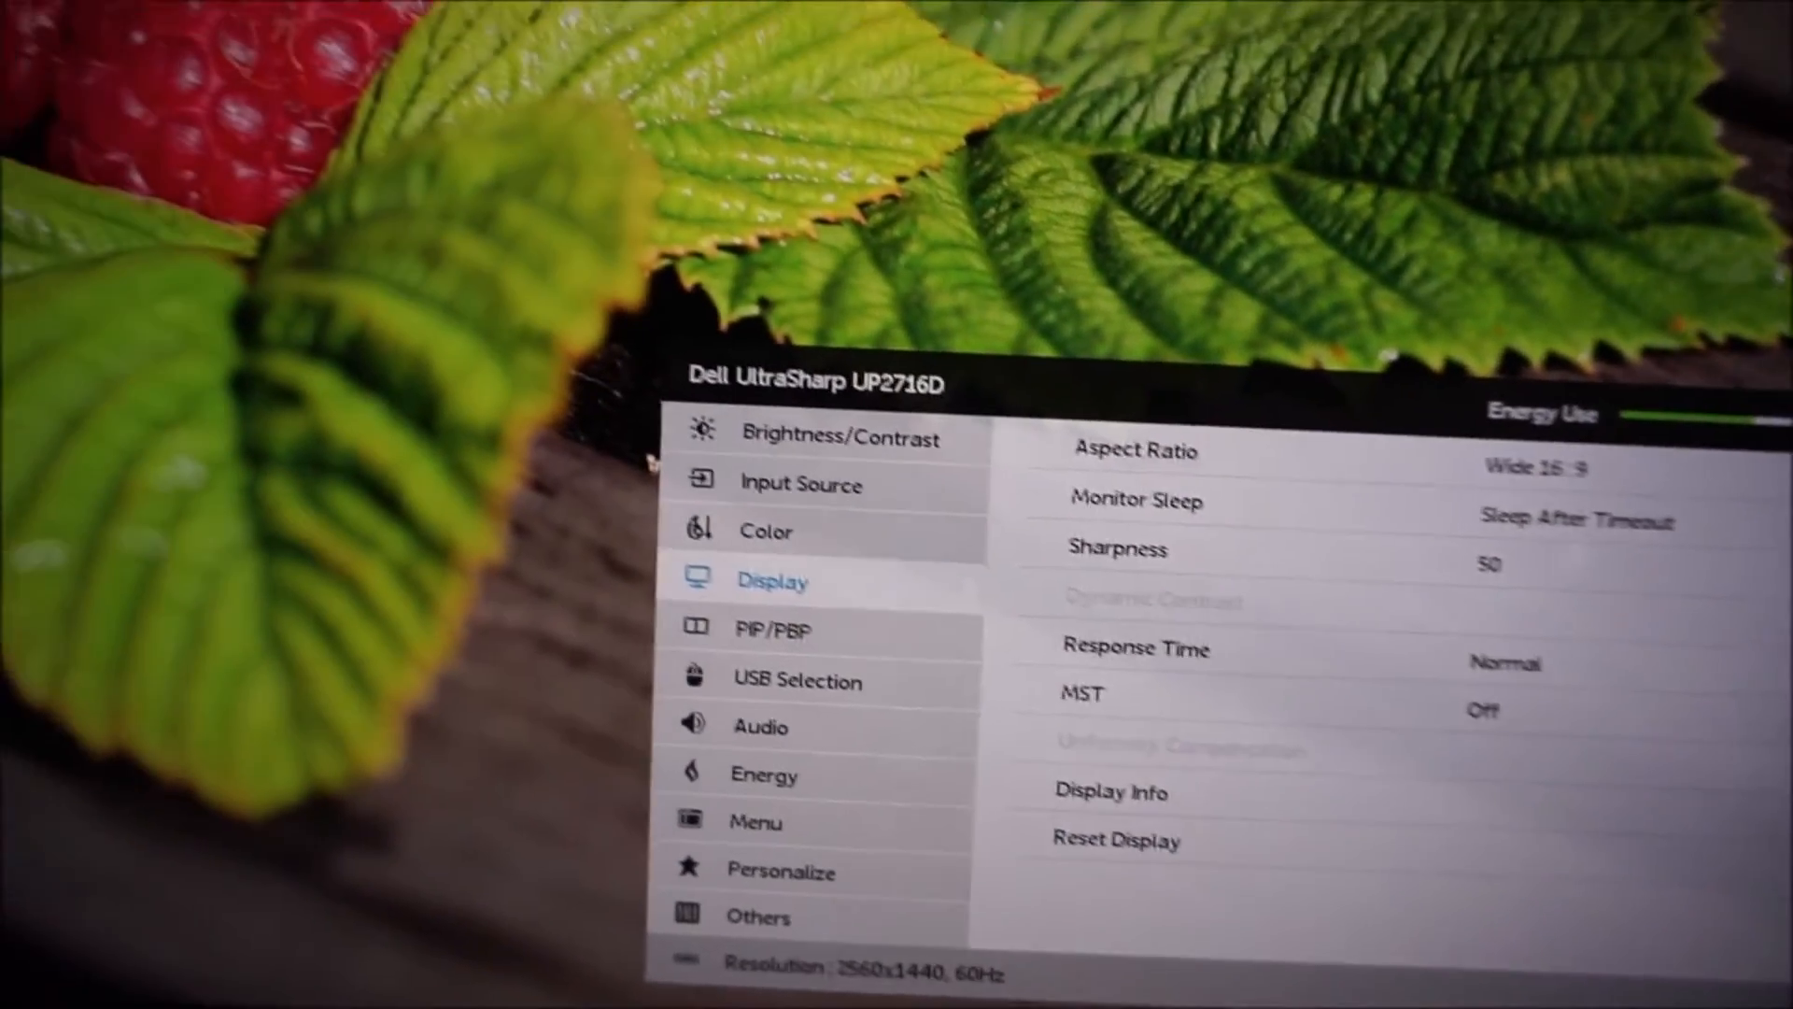
left_click(771, 630)
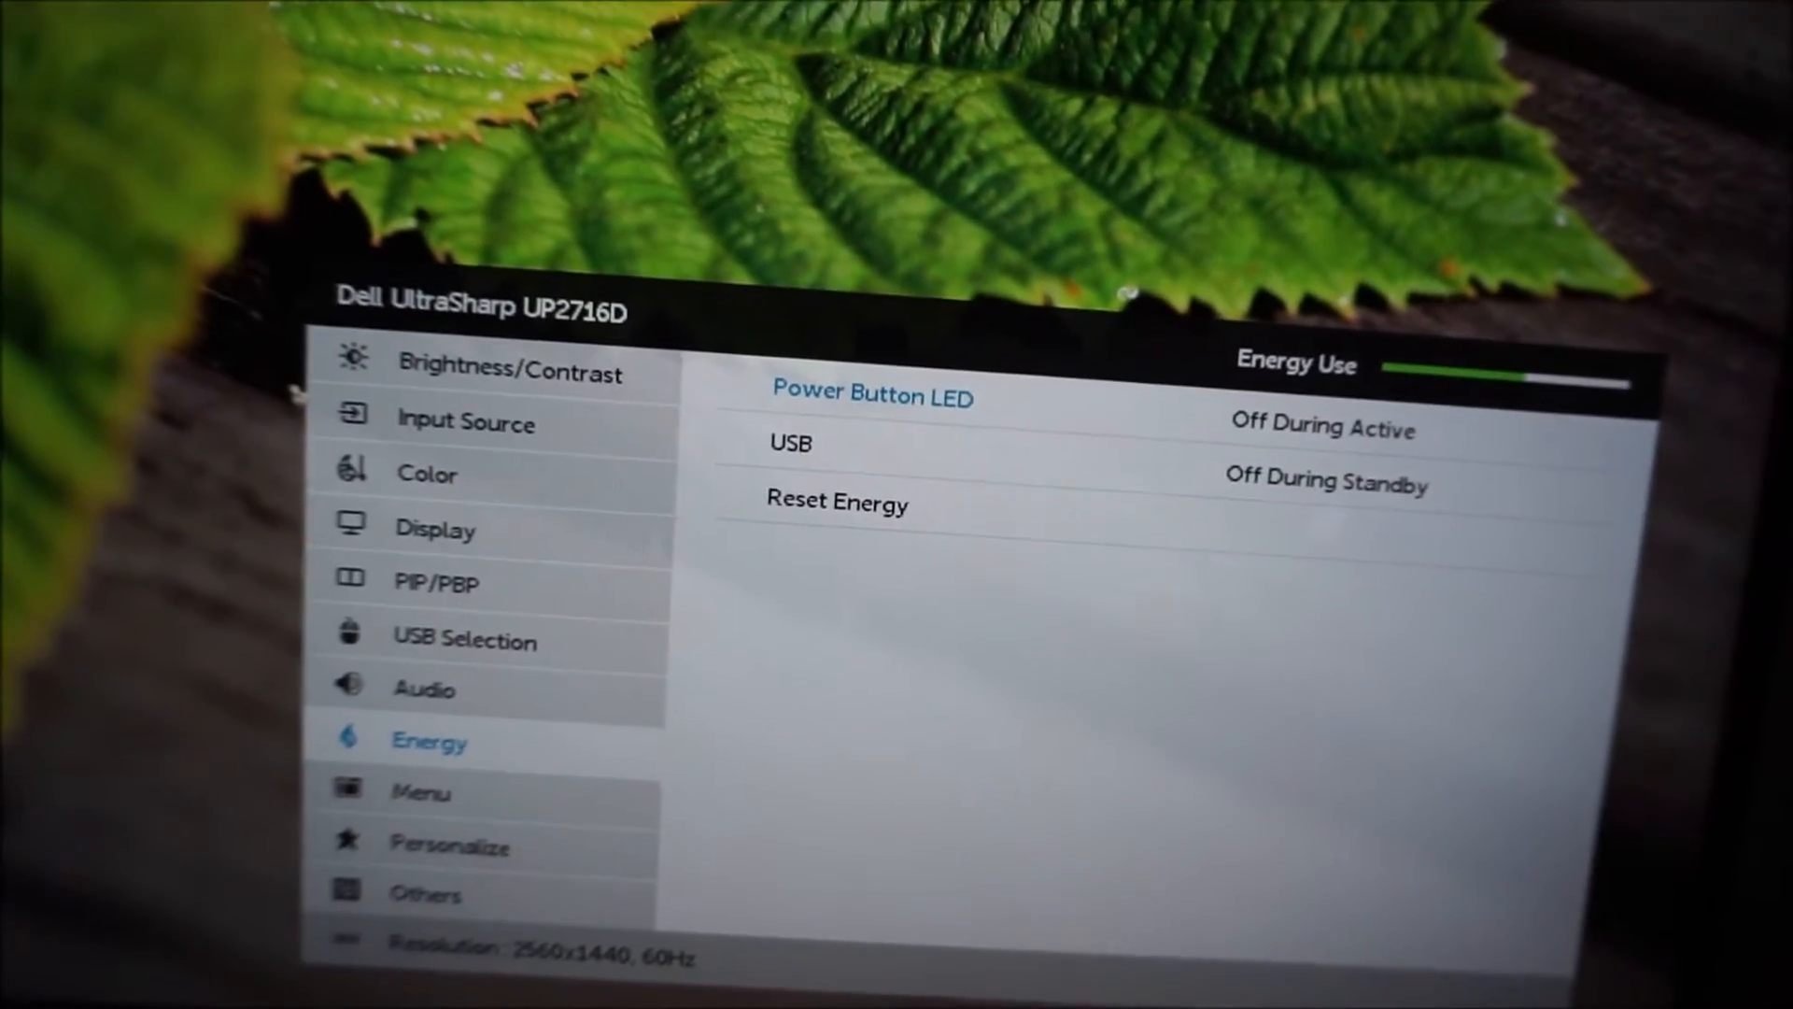
Show the Energy page with Power Button LED, USB standby power and Reset Energy.
left_click(872, 396)
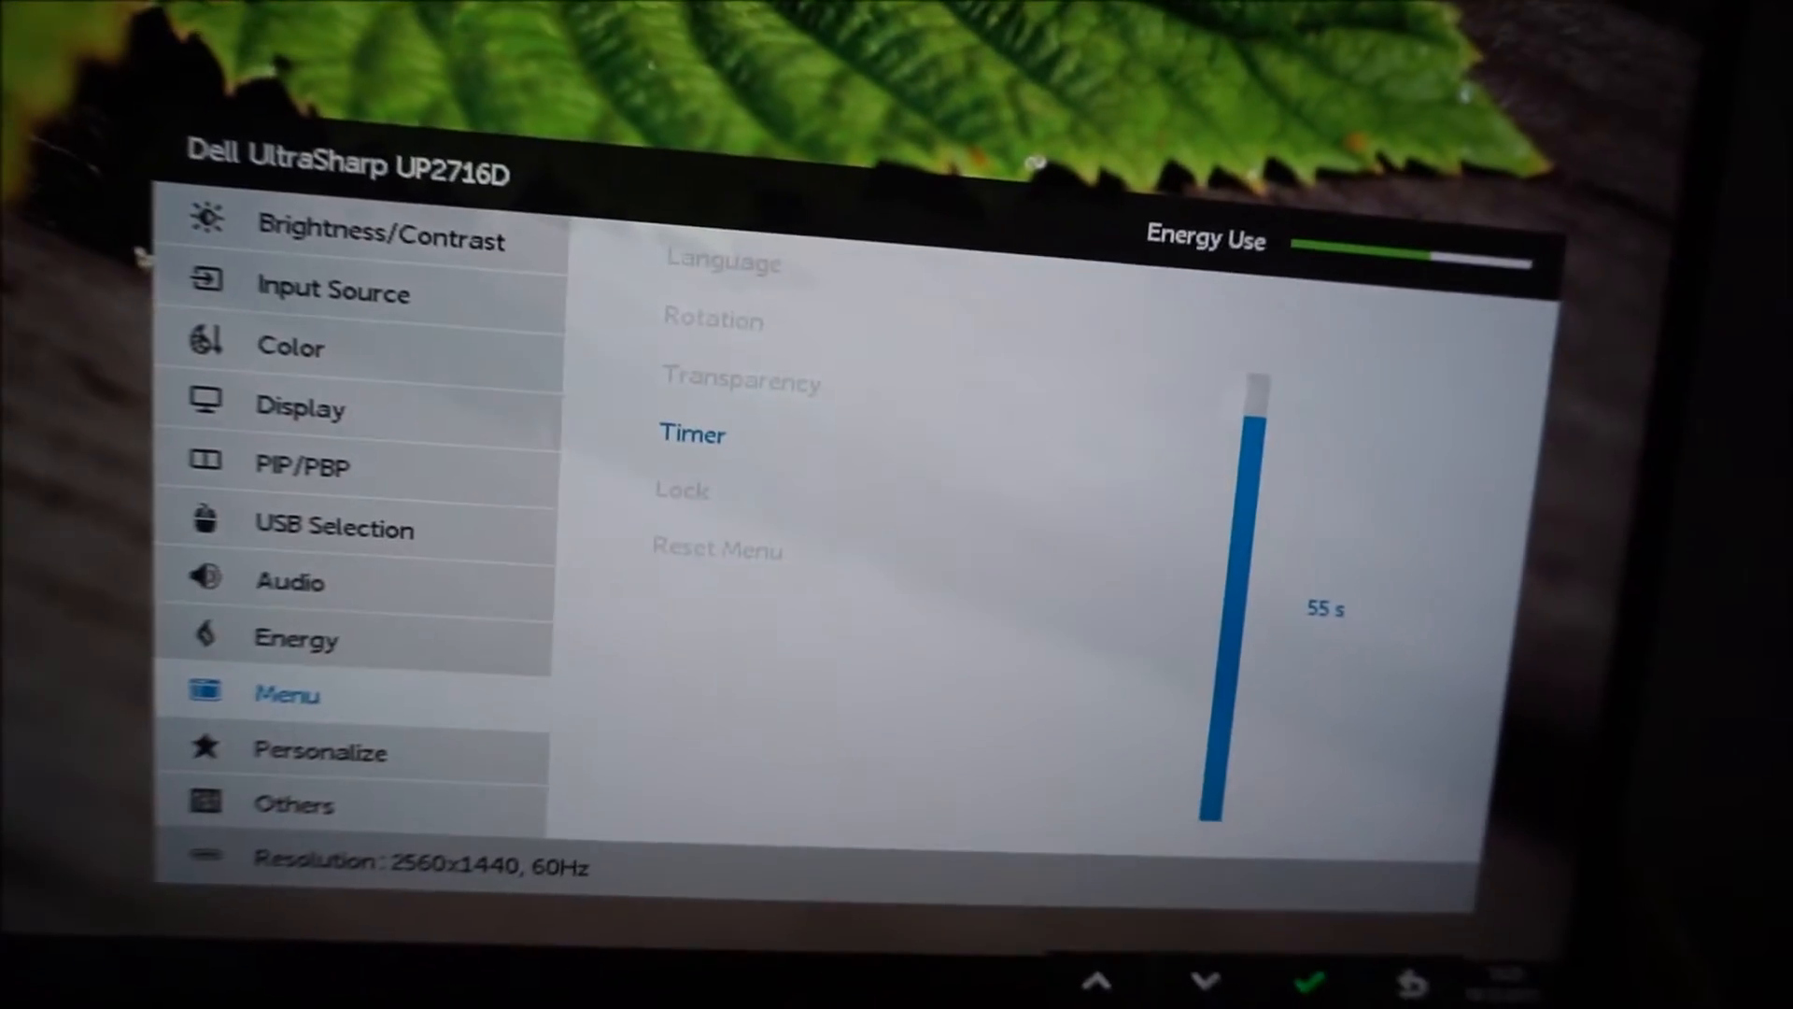
Raise the menu Timer to 60 seconds and confirm it.
left_click(1095, 981)
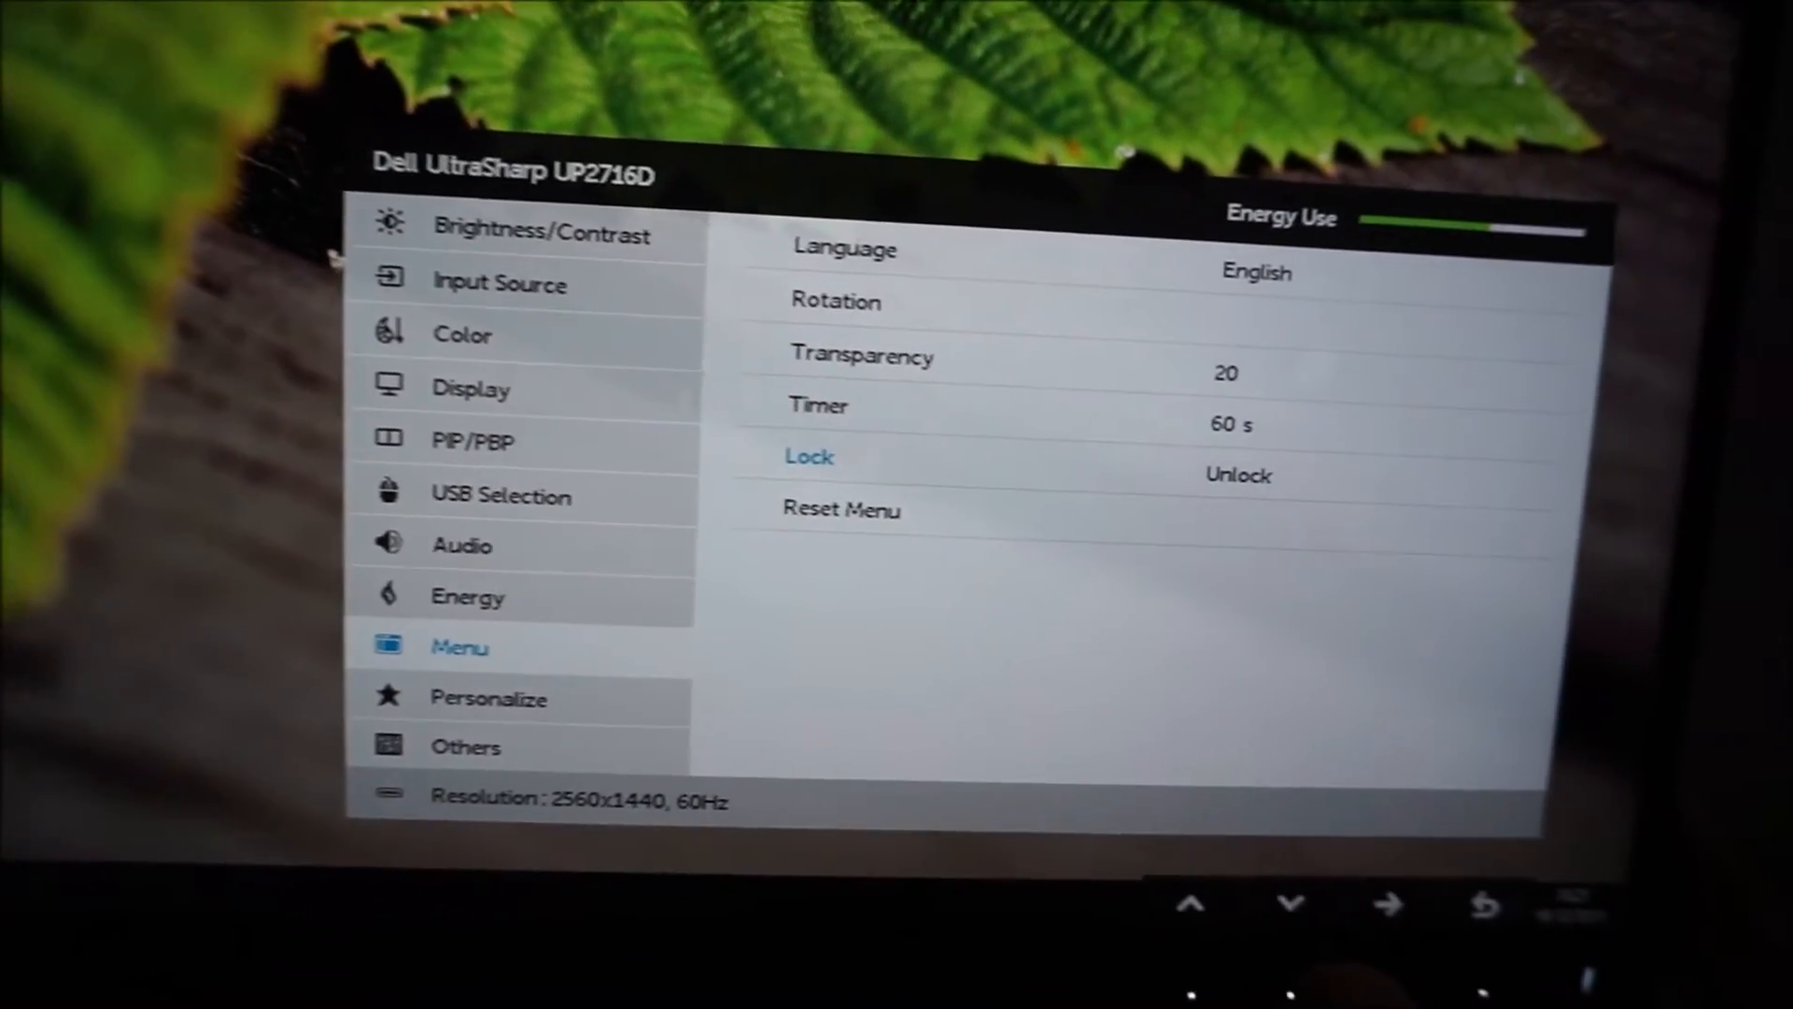
left_click(1293, 904)
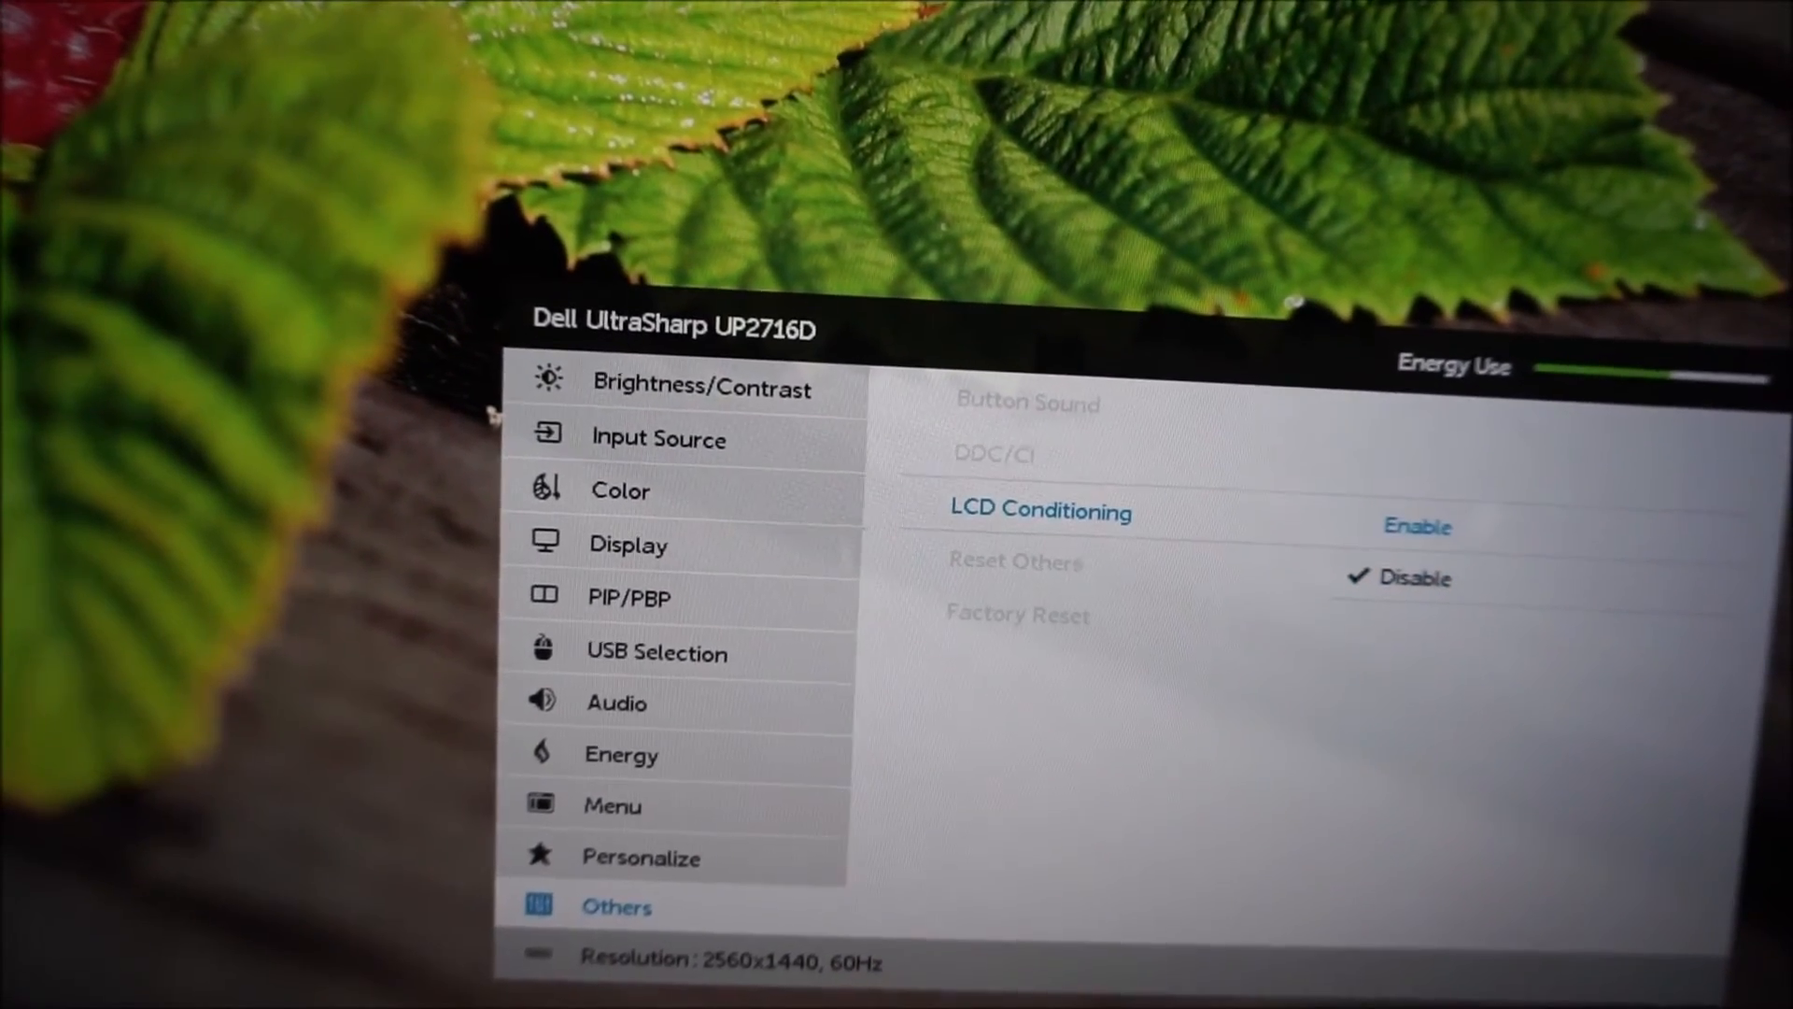
Enable LCD Conditioning to bring up the image-retention confirmation prompt.
left_click(1414, 527)
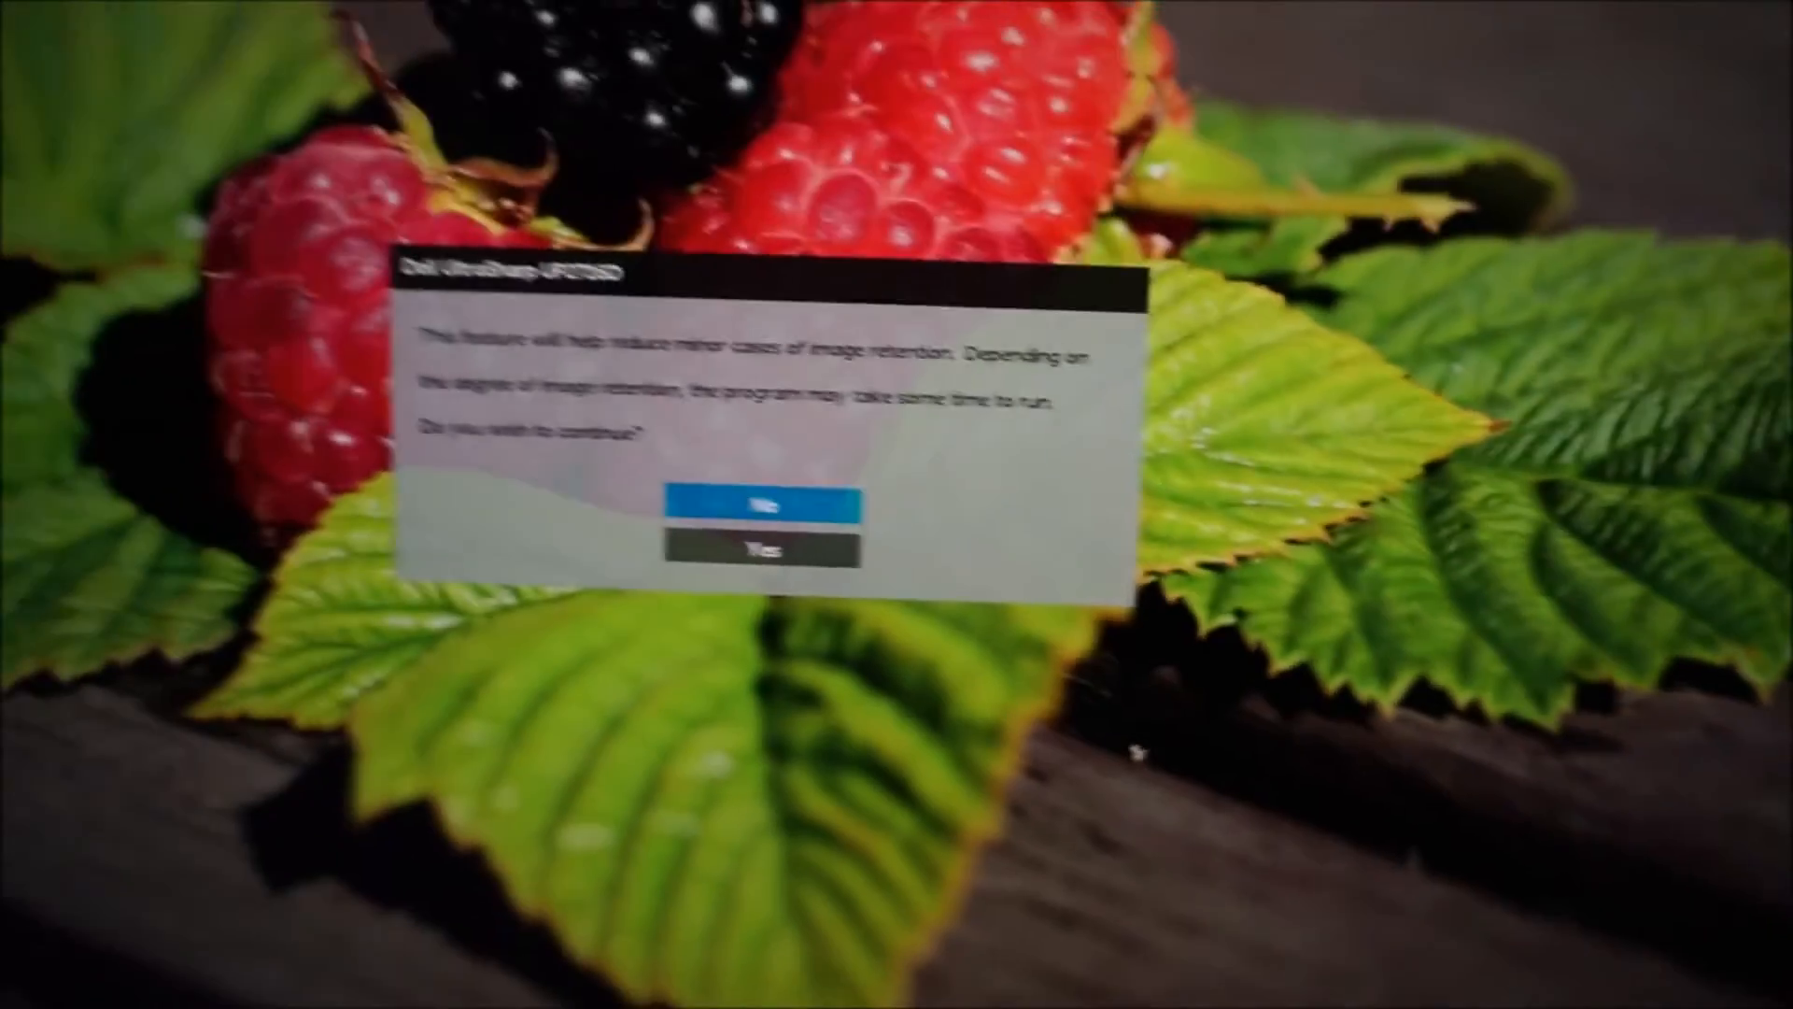